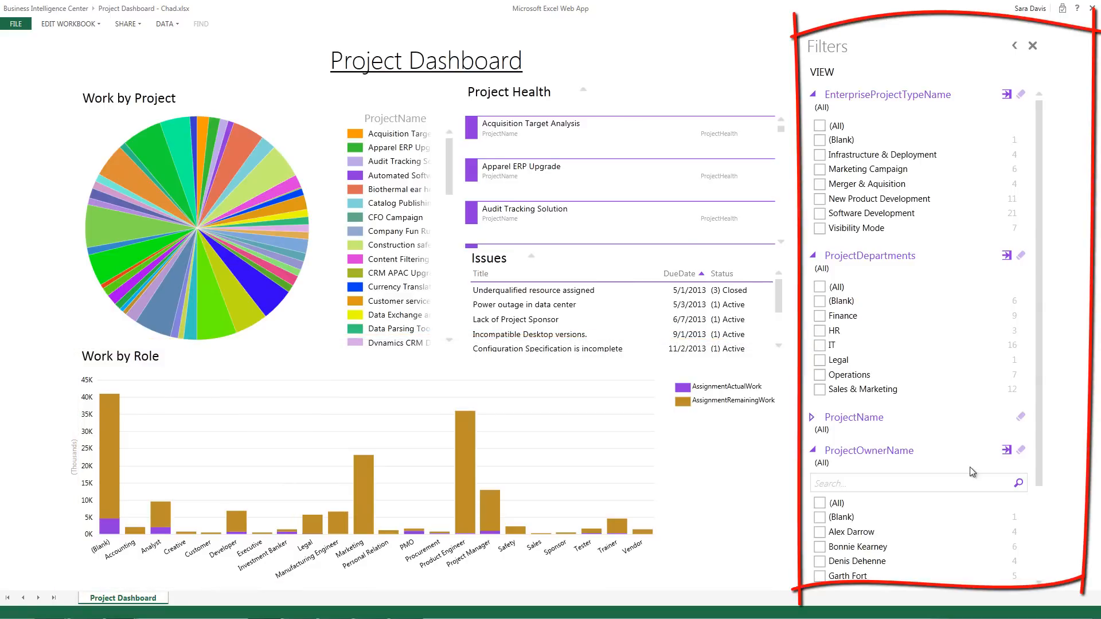
pyautogui.moveTo(849, 531)
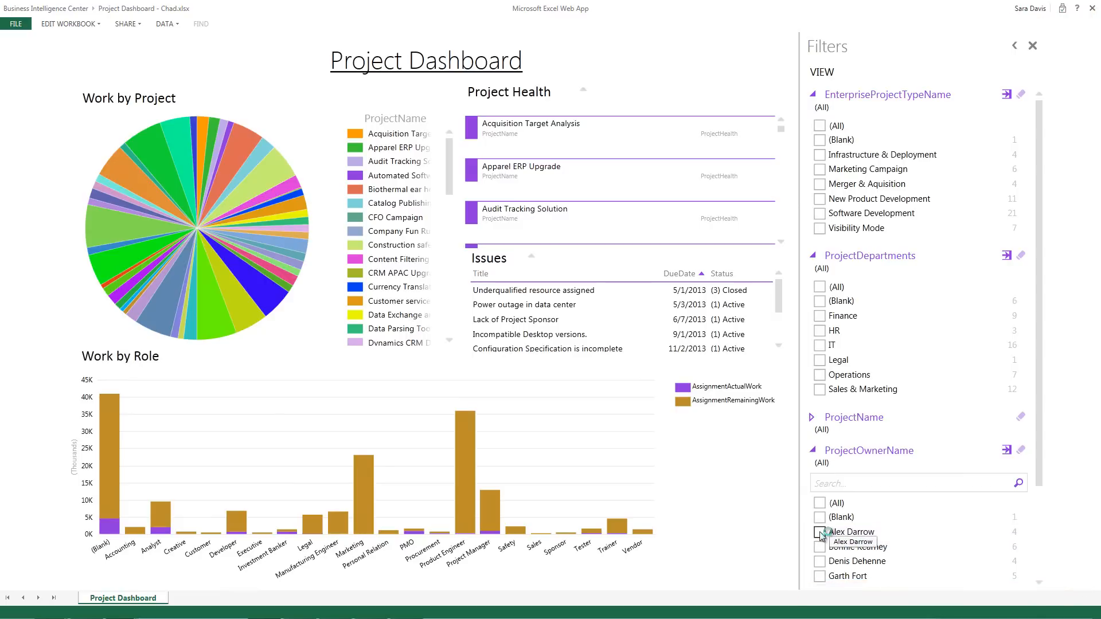
# Check Merger & Aquisition under EnterpriseProjectTypeName so only those projects appear.
pyautogui.click(818, 531)
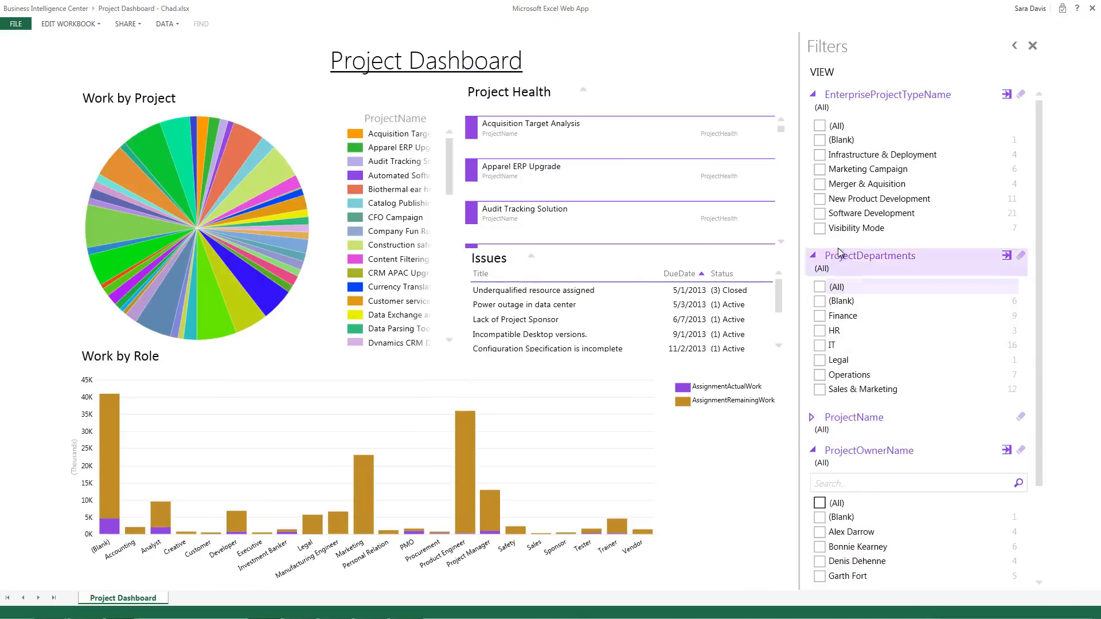
pyautogui.moveTo(818, 189)
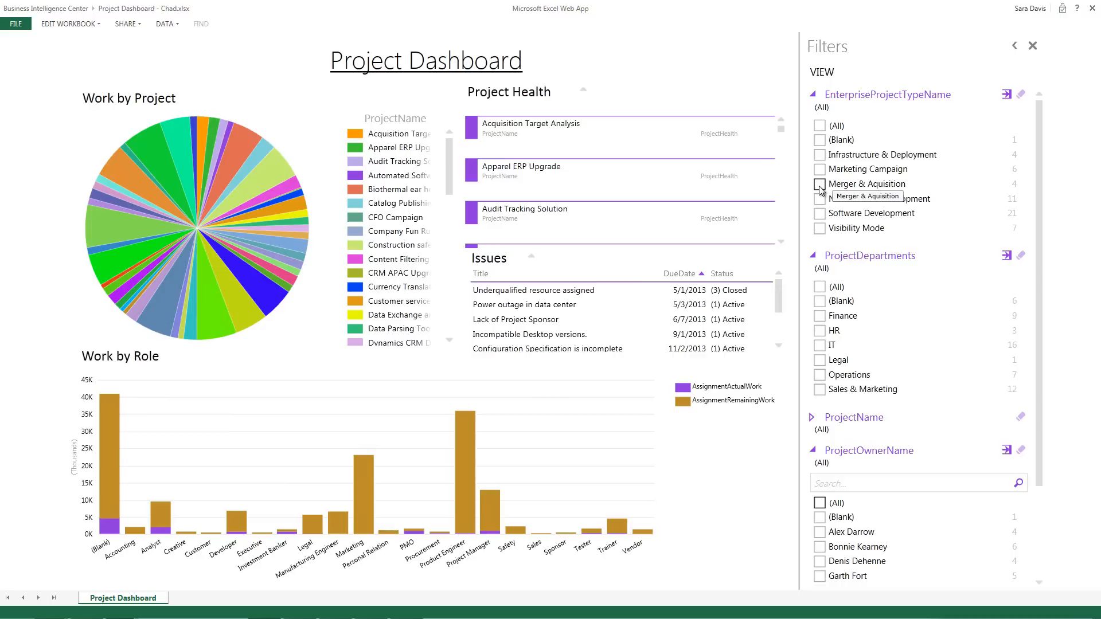
pyautogui.click(818, 184)
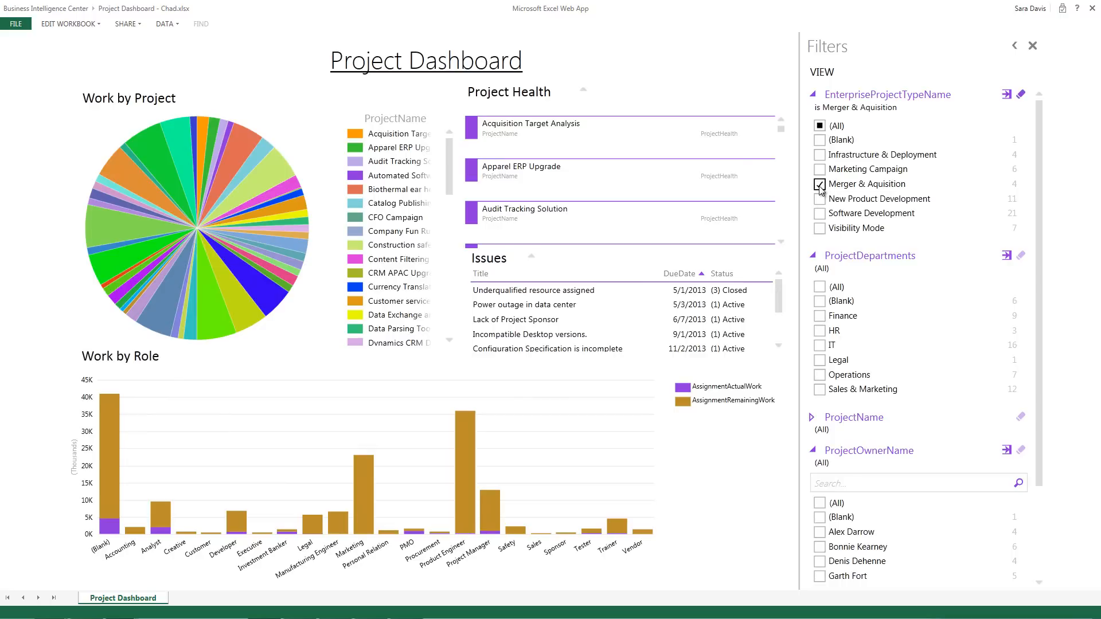
pyautogui.click(819, 184)
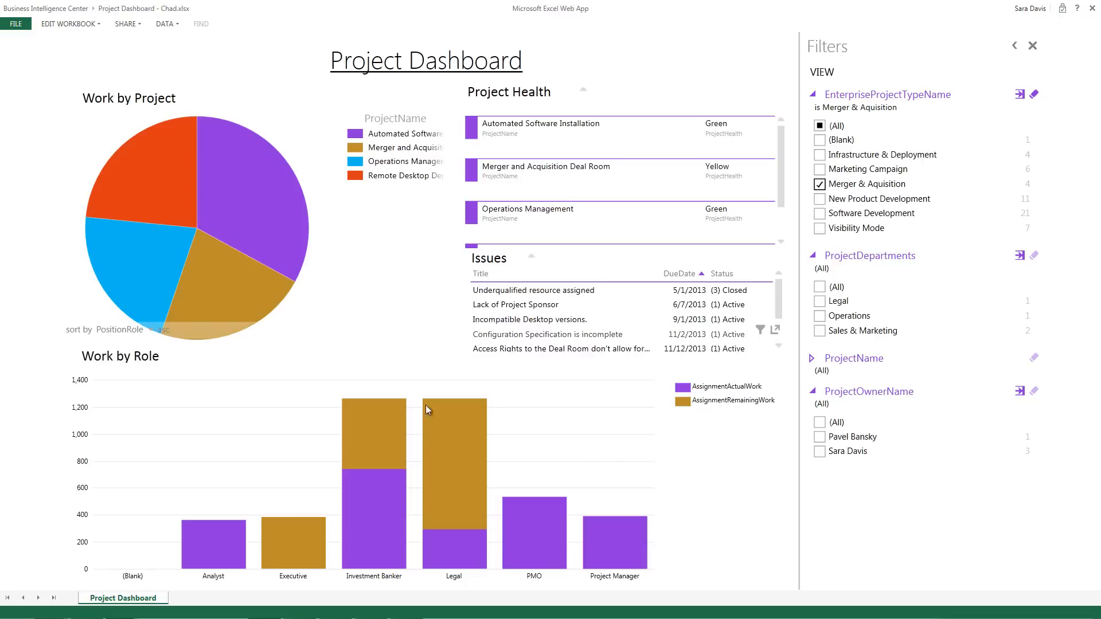
pyautogui.moveTo(140, 175)
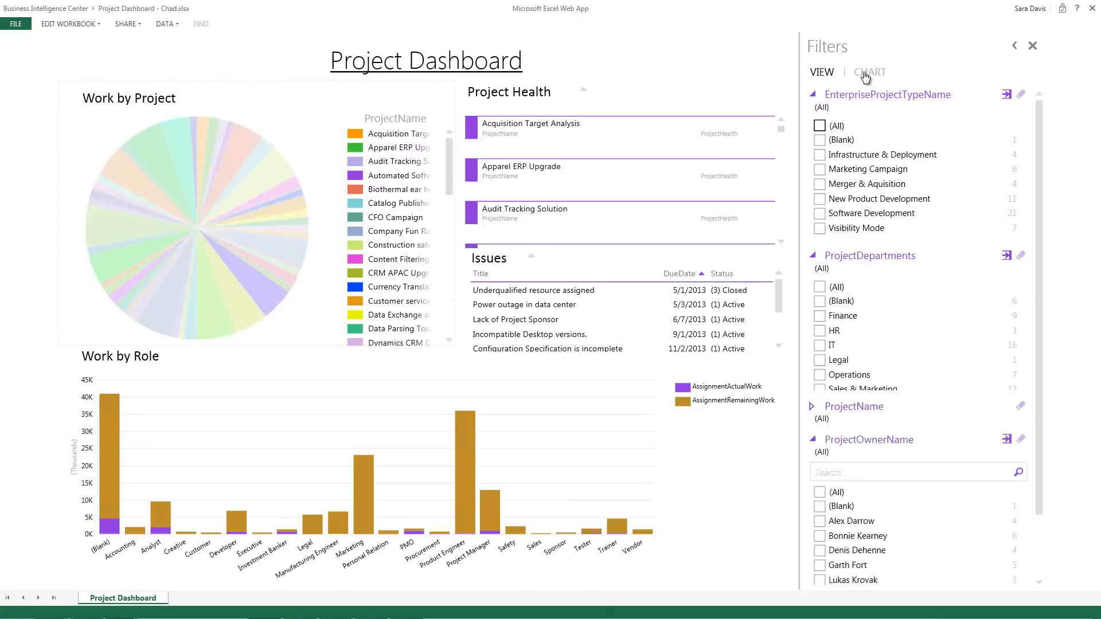
# Switch the Filters pane to the CHART view for the Work by Project chart's filters.
pyautogui.click(869, 71)
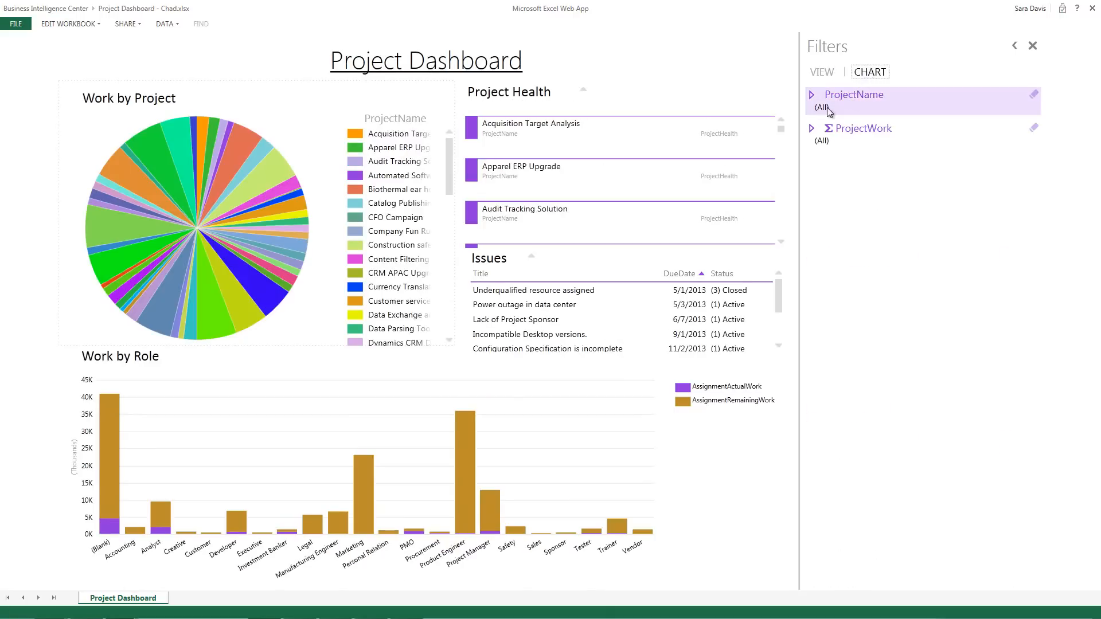